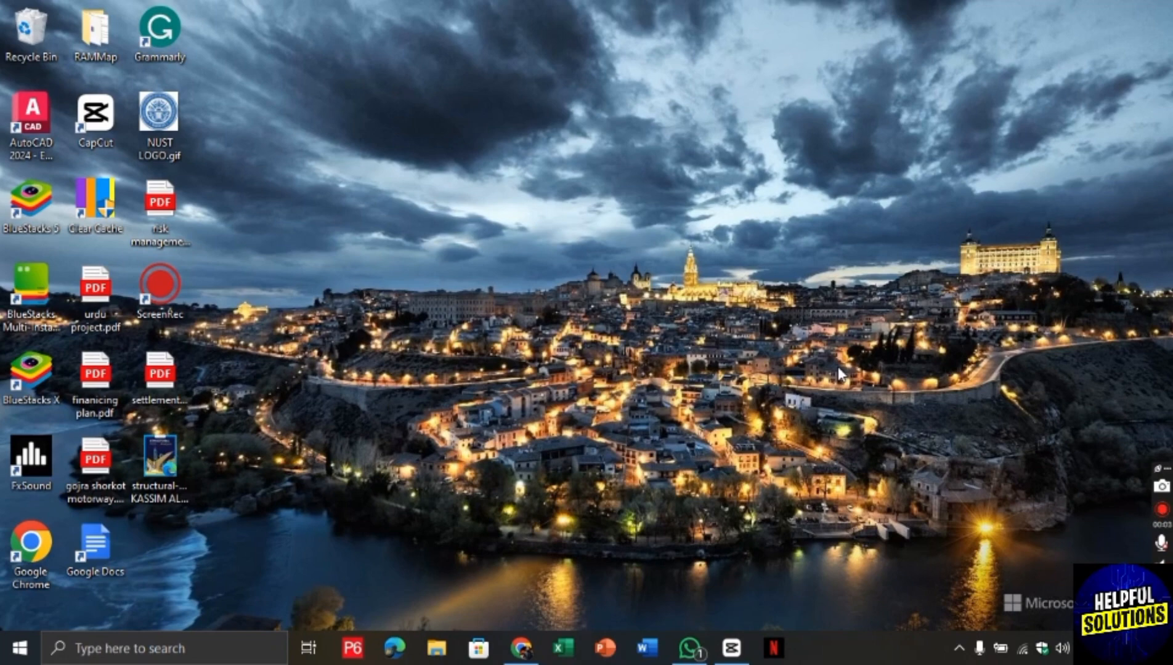
Step: Switch from the desktop to the Wix editor showing the site's home page
{"action": "left_click", "coordinate": [521, 648]}
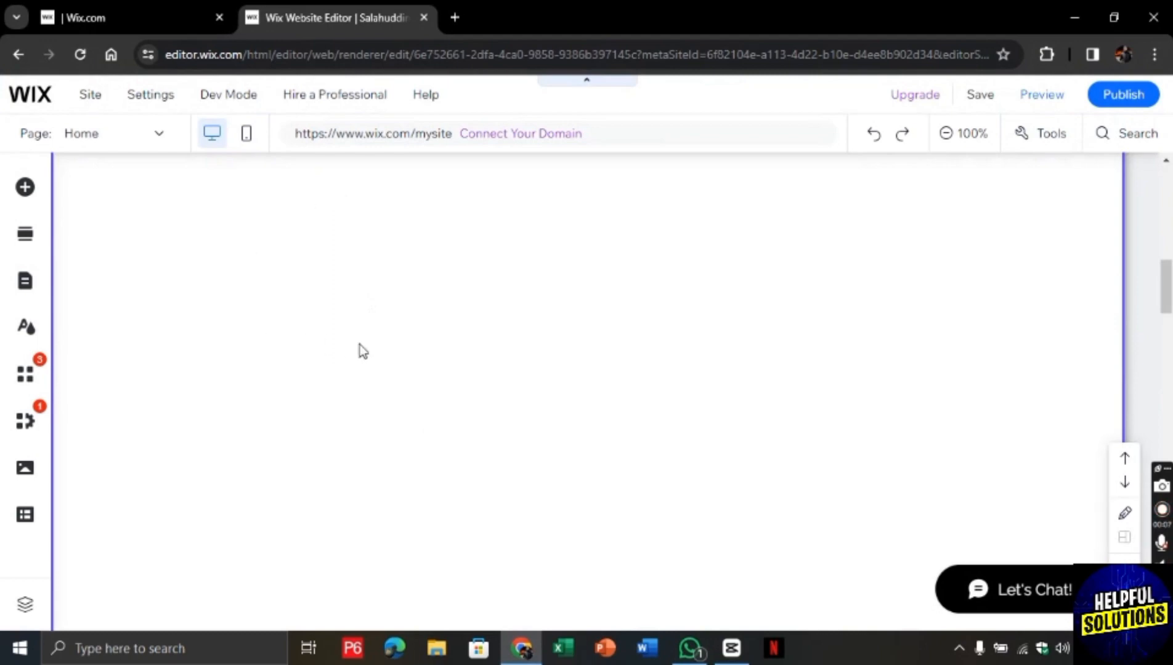
{"action": "mouse_move", "coordinate": [25, 187]}
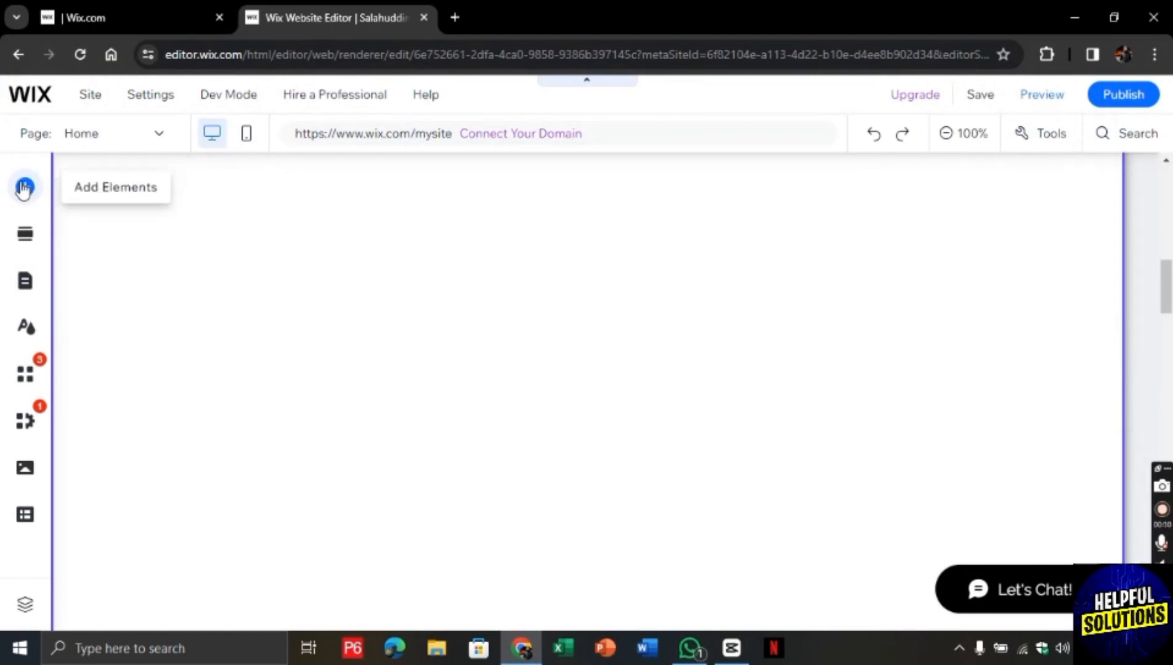
Step: Show the Bookings category of Add Elements with the Daily Agenda widget
{"action": "left_click", "coordinate": [25, 188]}
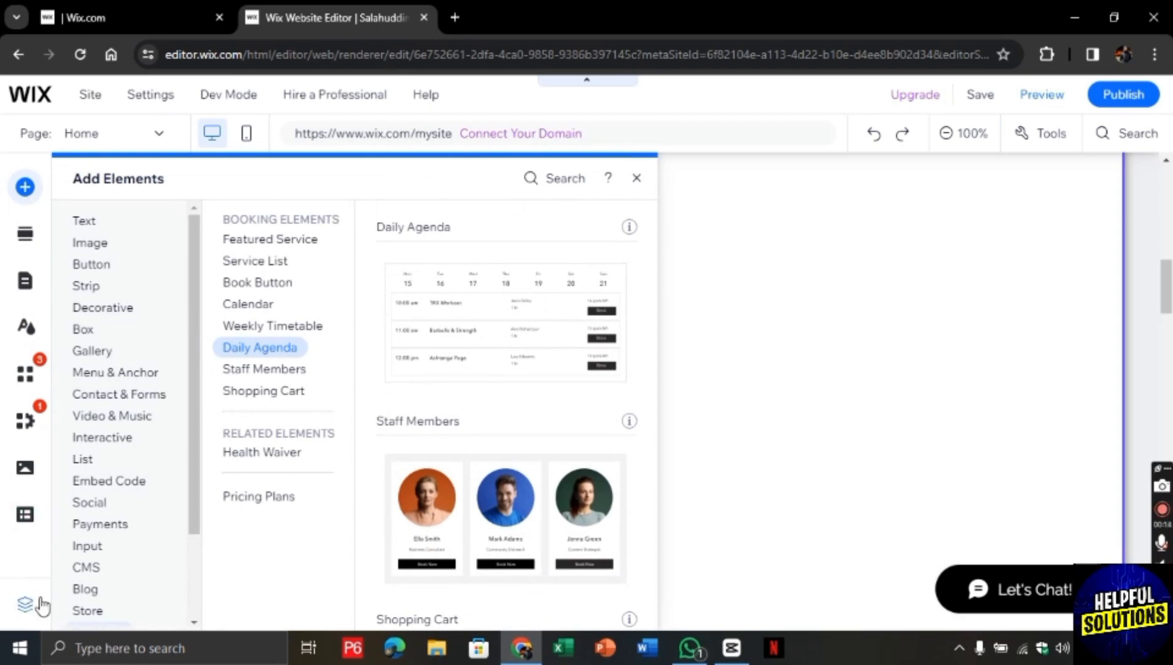
{"action": "scroll", "scroll_direction": "down", "scroll_amount": 3}
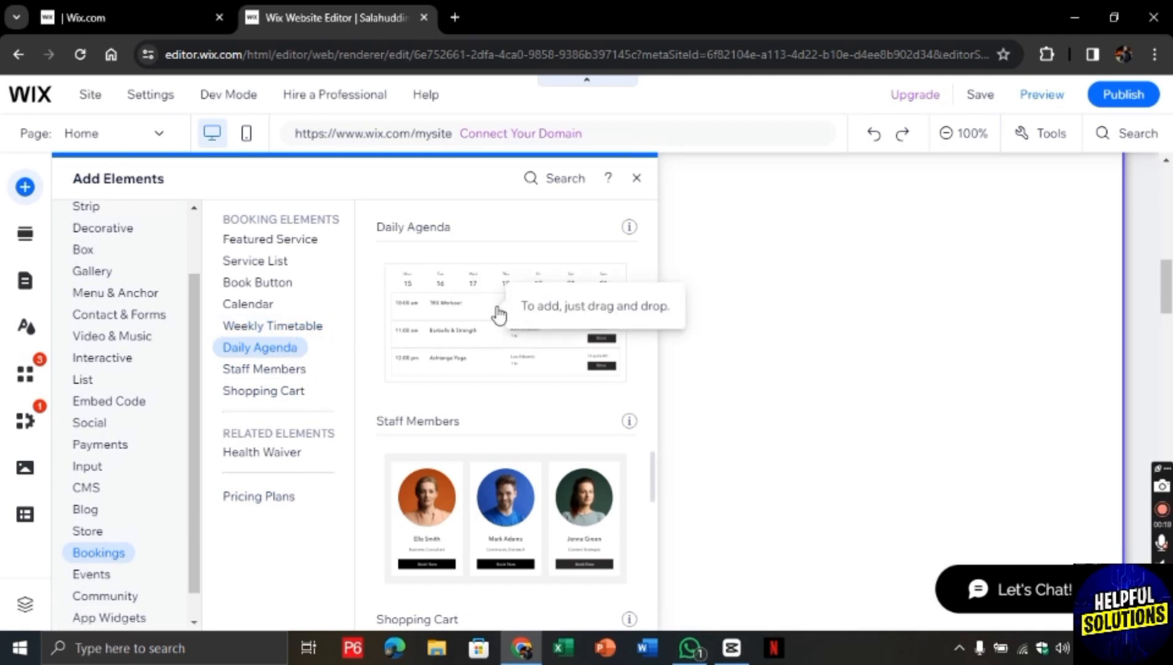
Step: Place the Daily Agenda booking calendar onto the home page canvas
{"action": "left_click", "coordinate": [637, 178]}
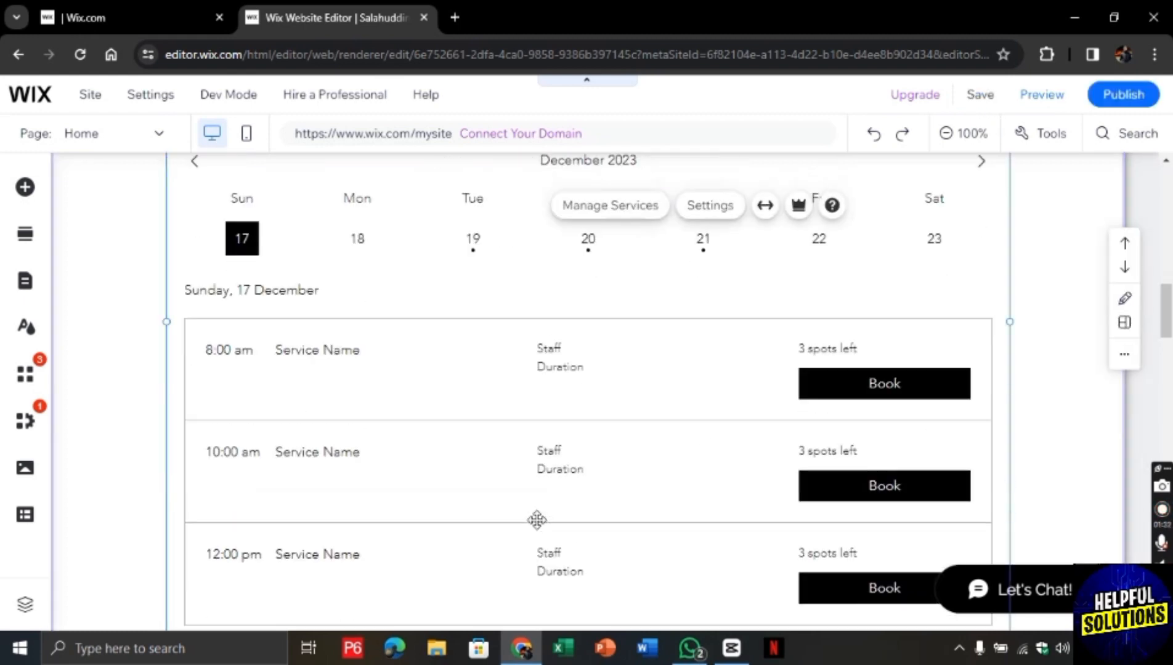
{"action": "scroll", "scroll_direction": "down", "scroll_amount": 3}
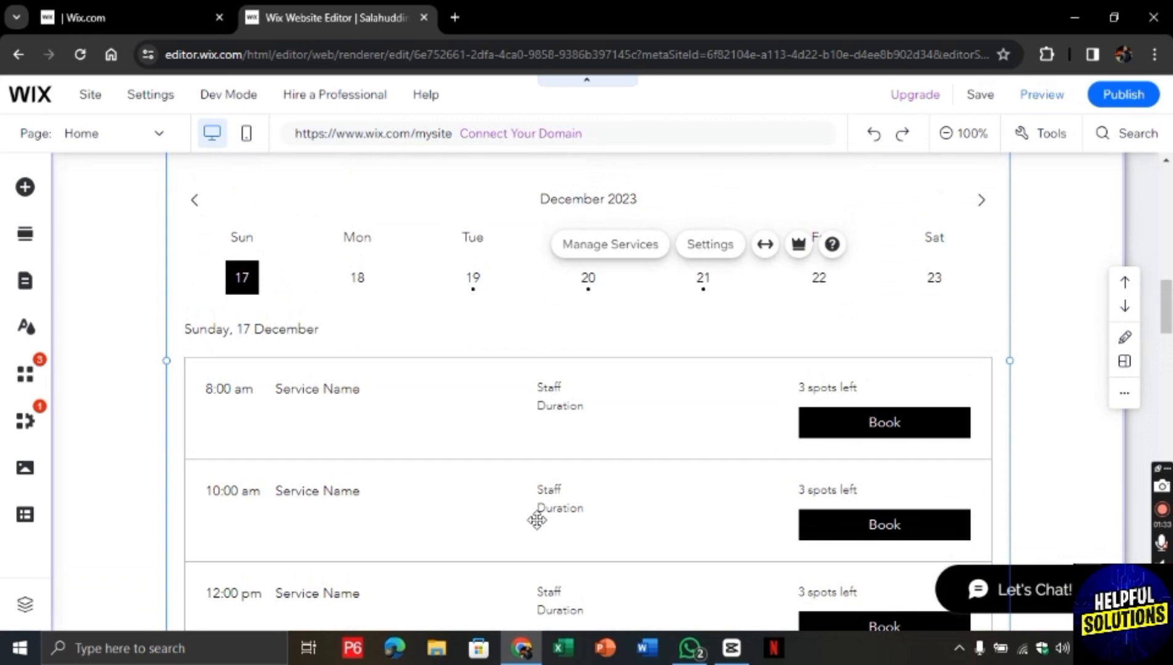